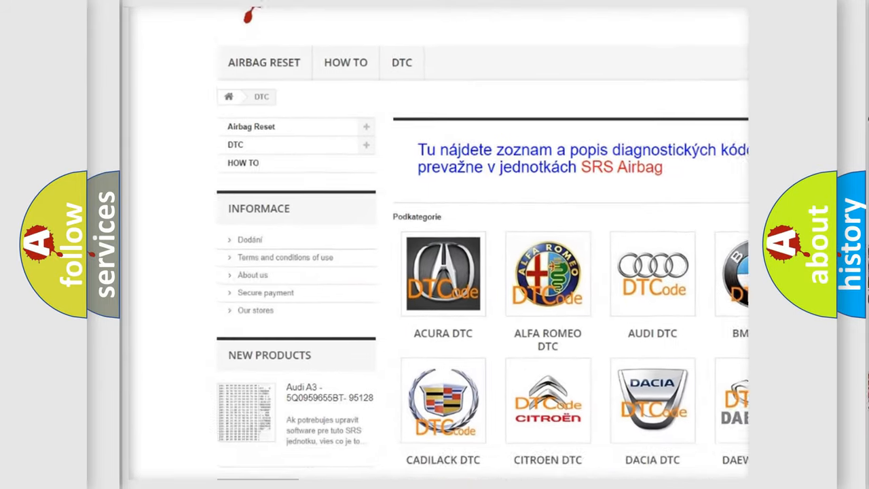
scroll("down", 3)
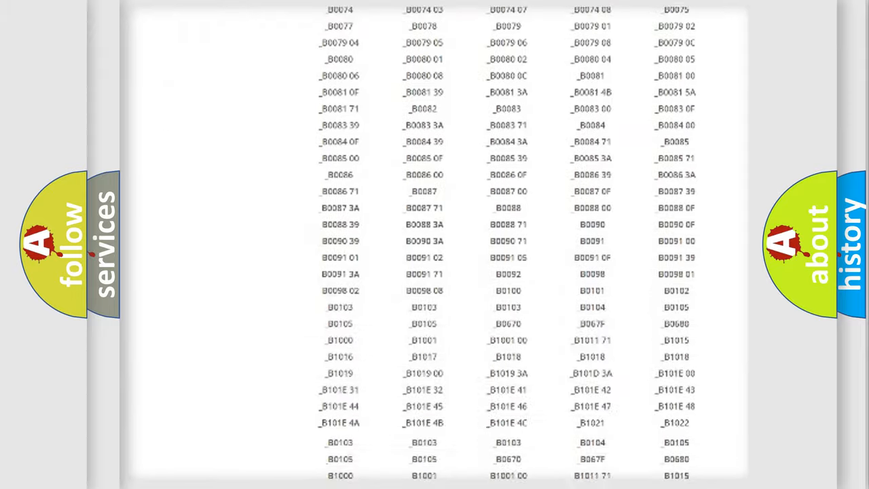
scroll("down", 3)
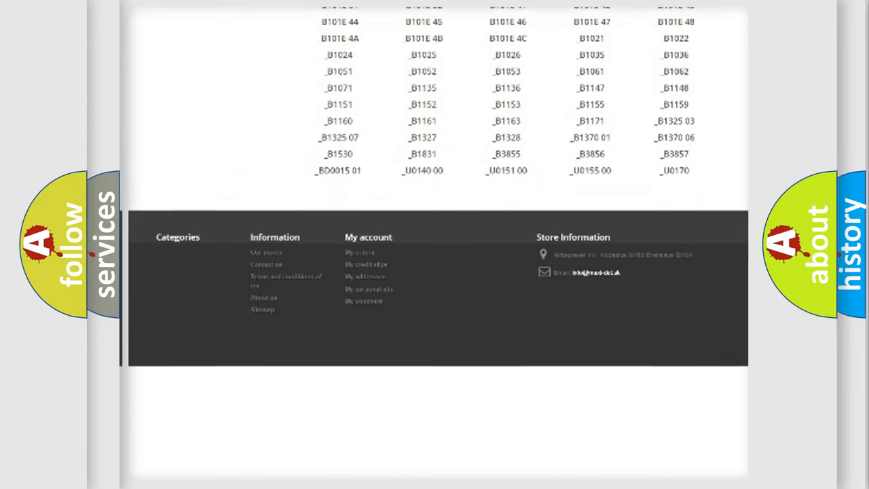
scroll("up", 3)
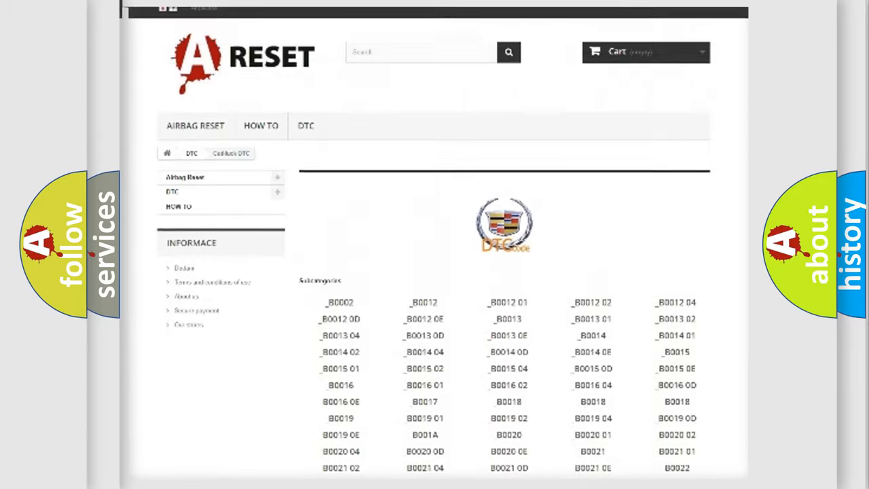